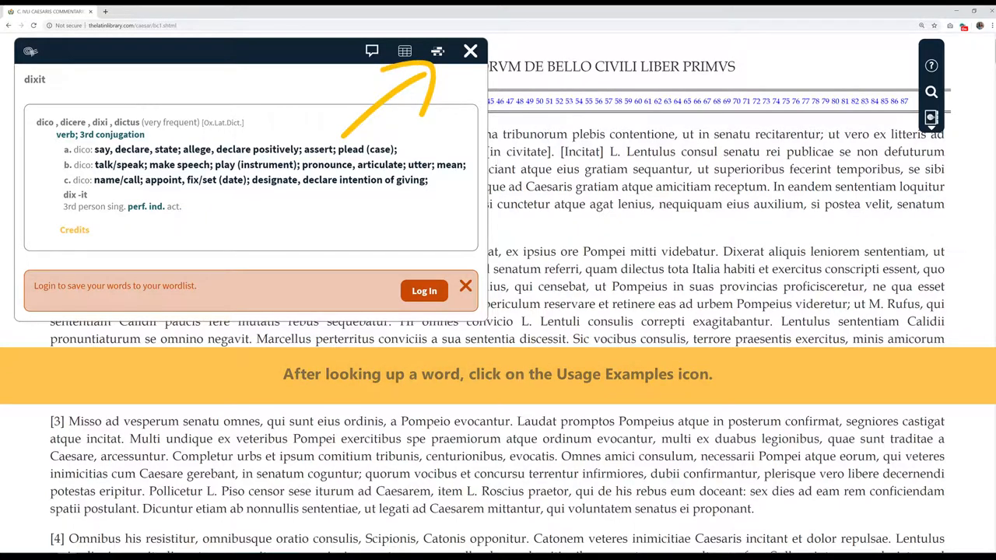
Step: Show the usage examples for 'dixit', listing citations from all authors sorted by author and work
click(437, 51)
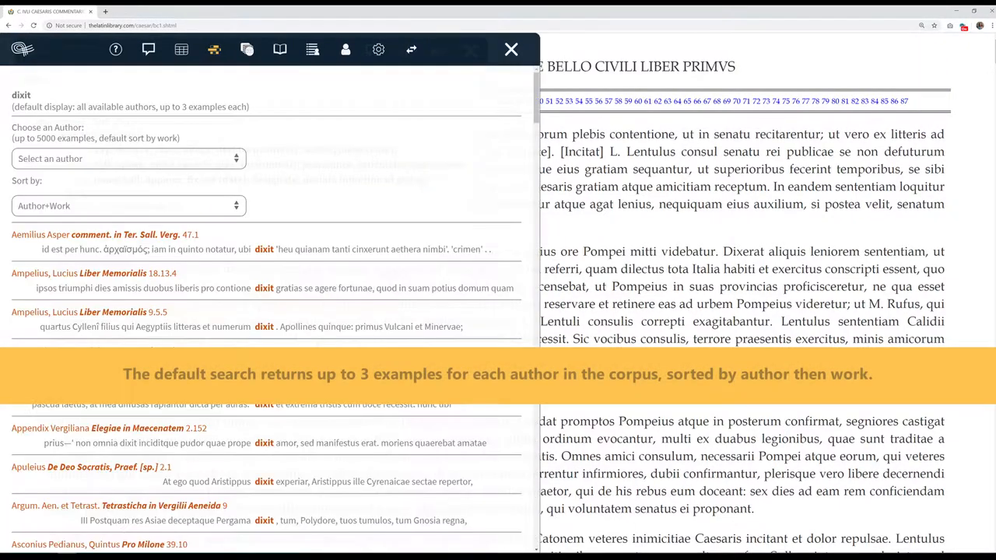
scroll(down, 3)
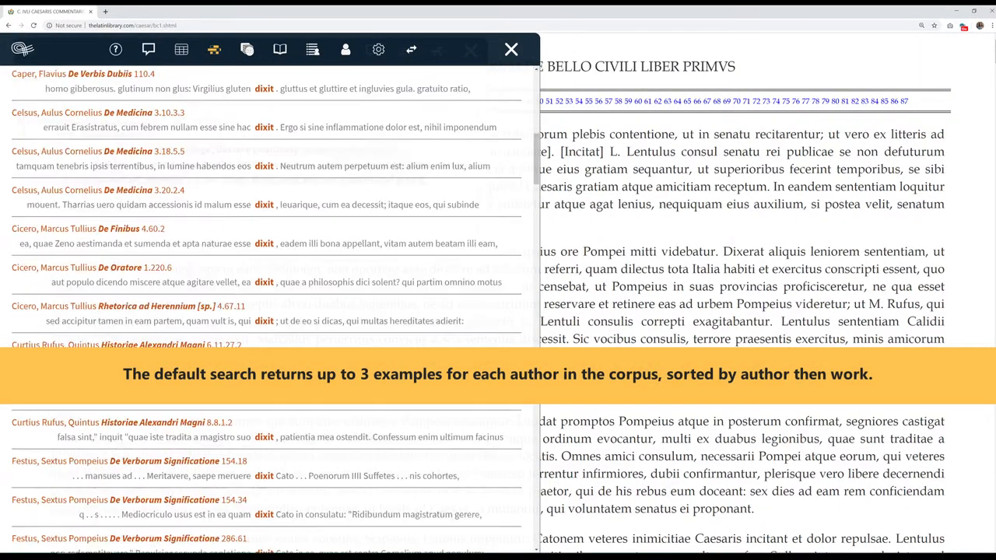
scroll(down, 3)
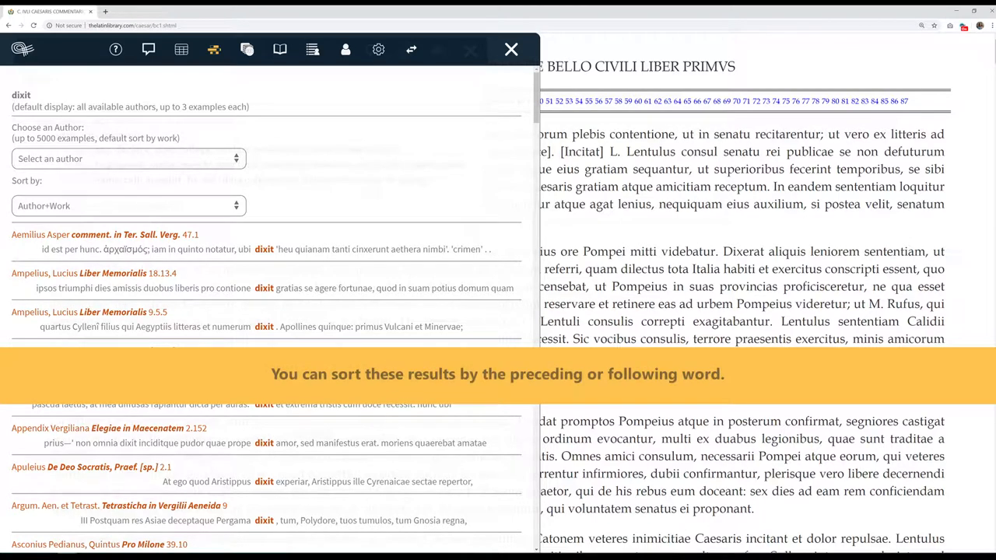
click(125, 205)
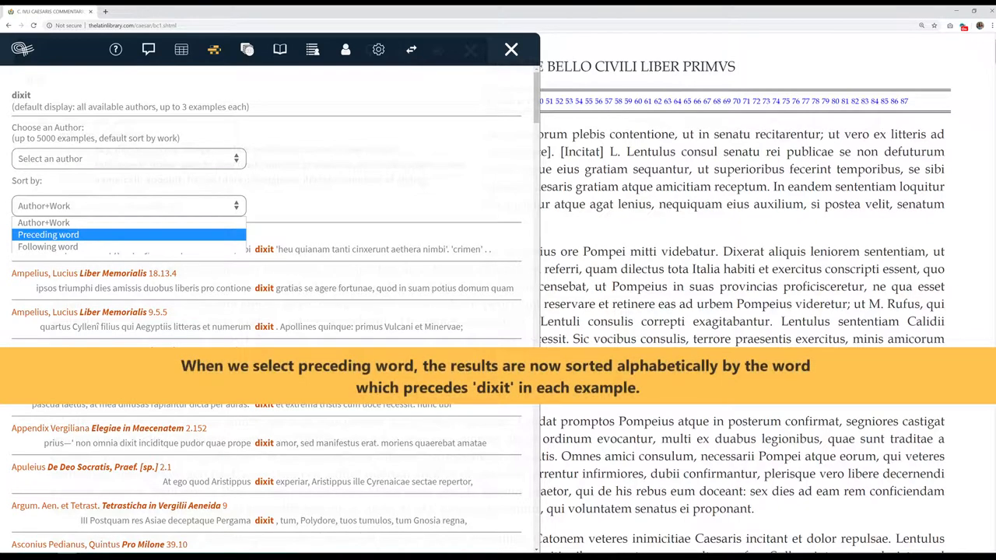
click(49, 234)
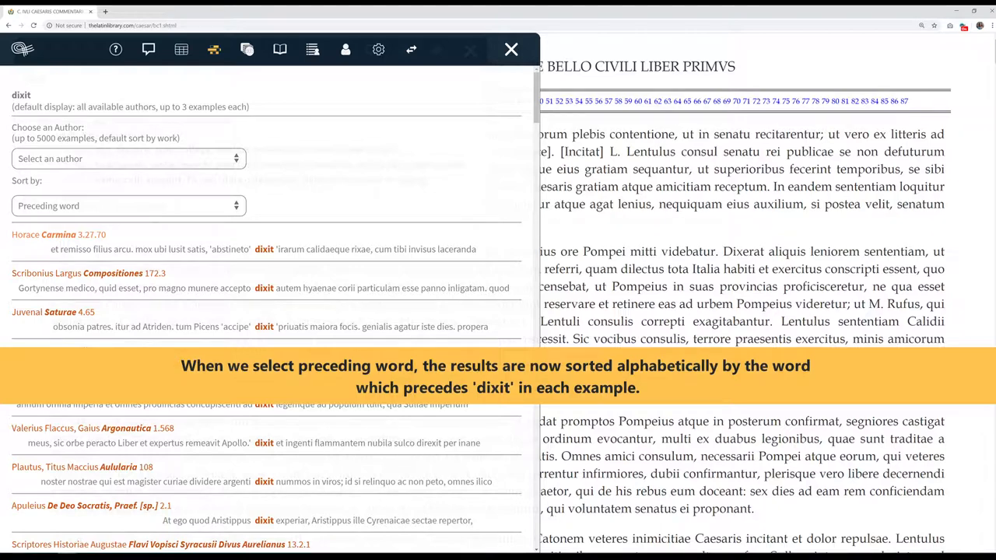
click(124, 206)
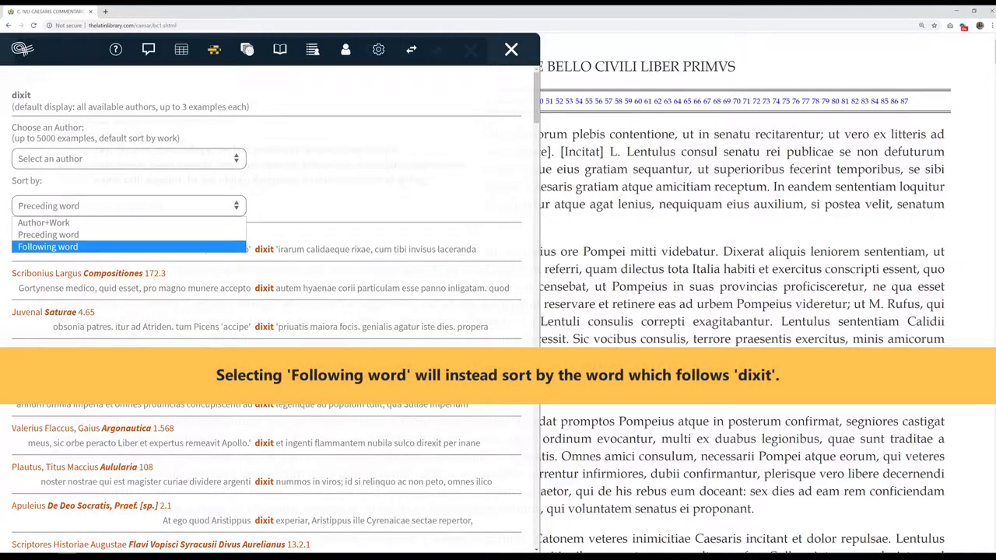
click(48, 246)
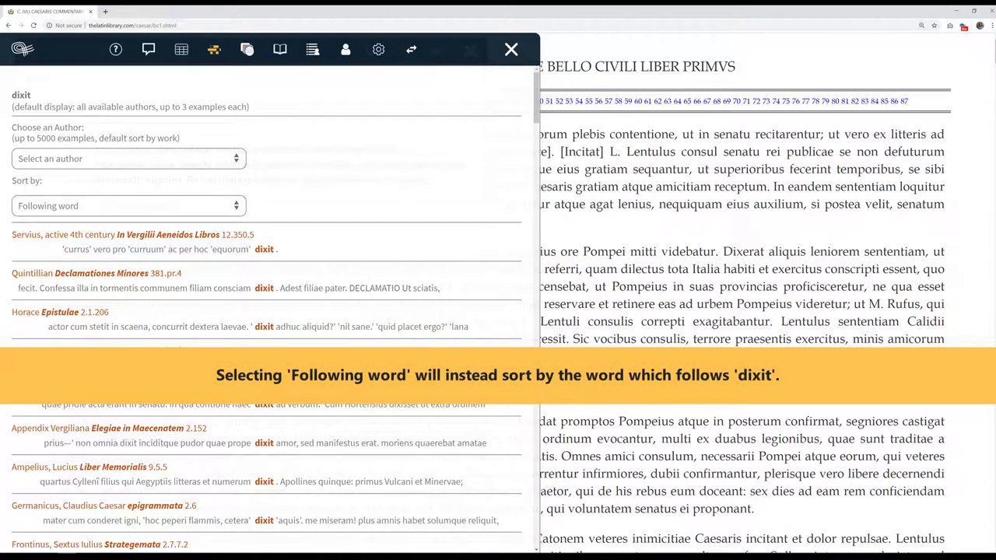
click(128, 206)
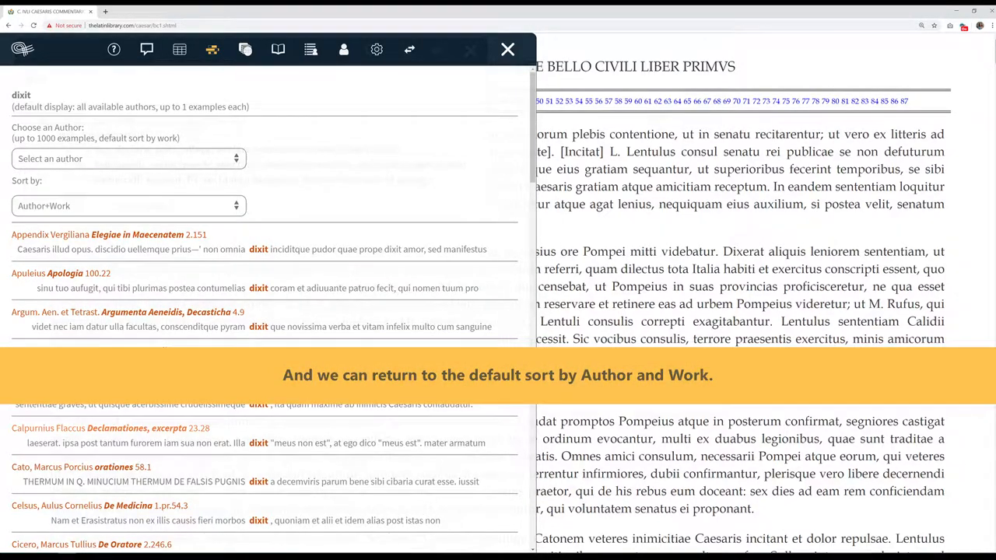
Step: Filter the 'dixit' examples to Caesar, Julius (Caes), showing Bellum Civile and De Bello Gallico citations
click(124, 158)
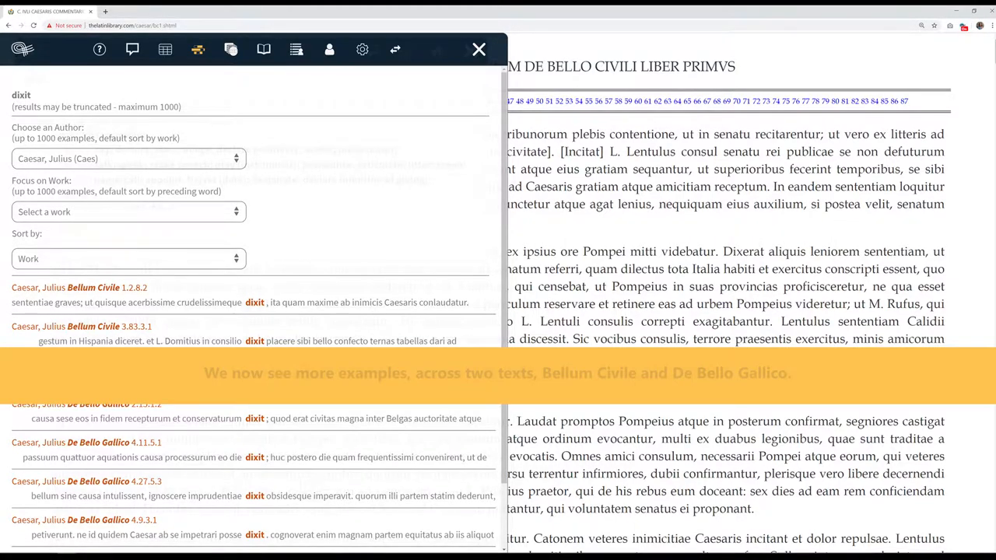
scroll(down, 3)
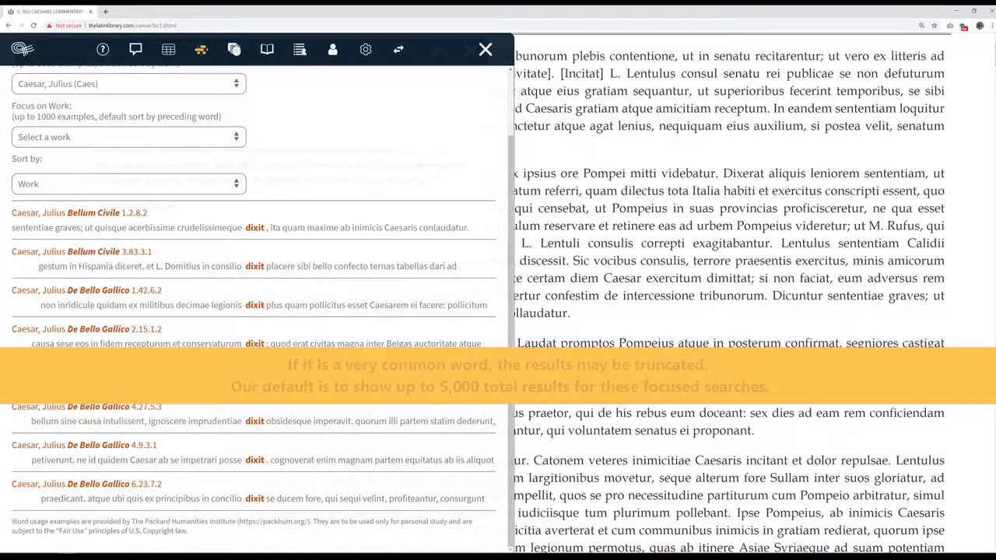
click(124, 211)
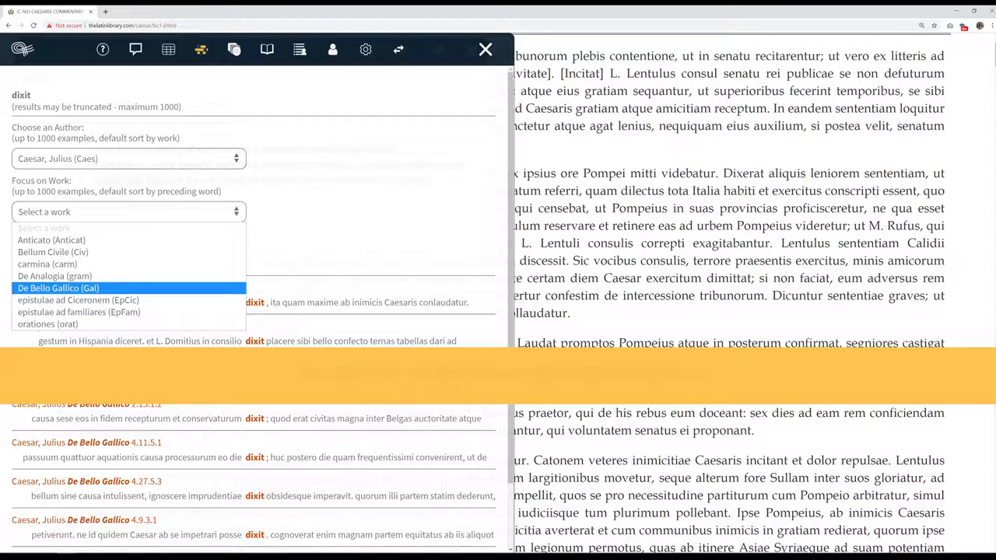
click(58, 288)
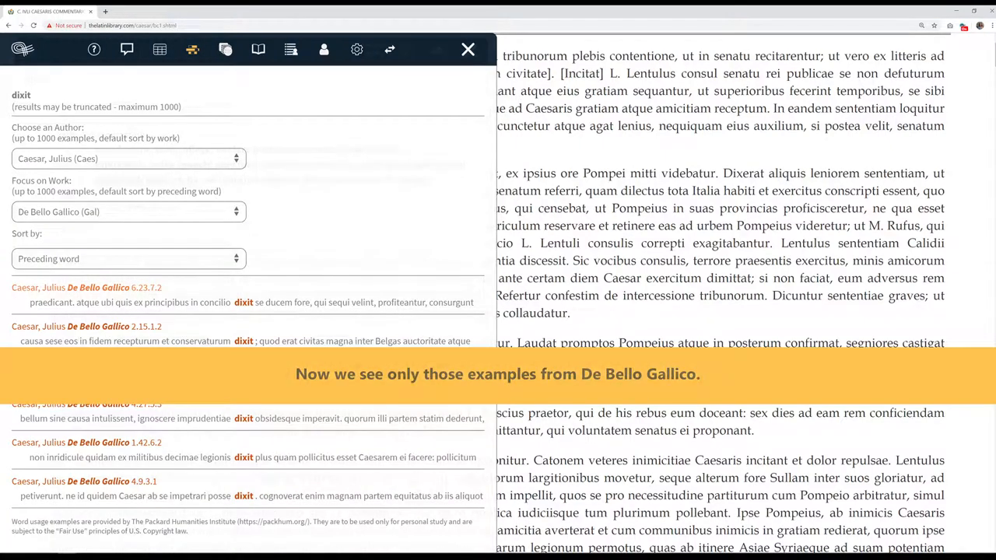
click(128, 211)
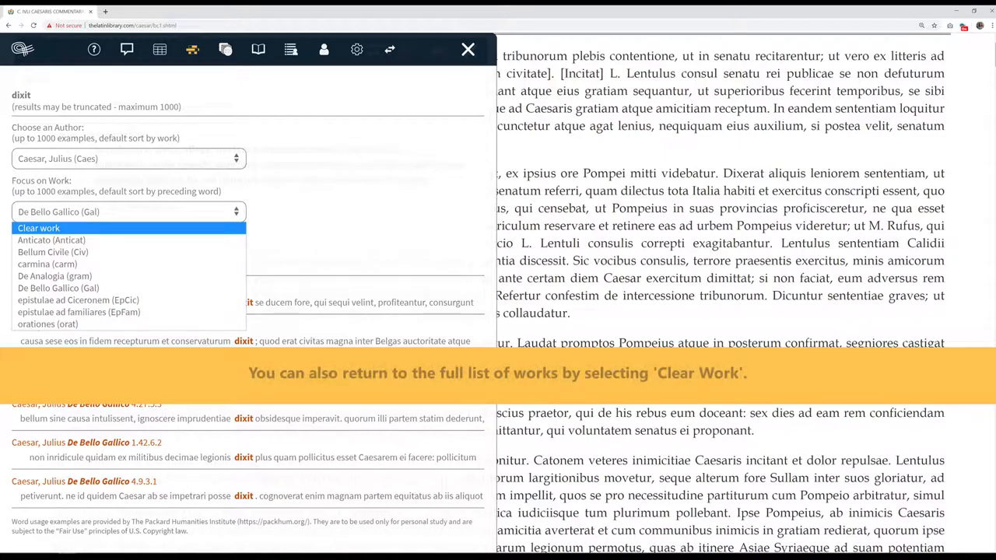
click(38, 227)
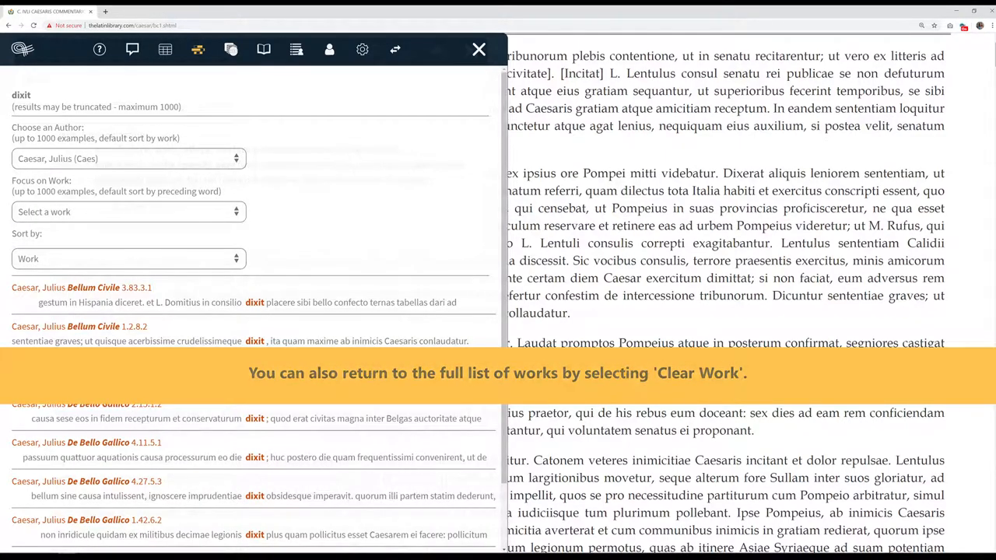
click(127, 157)
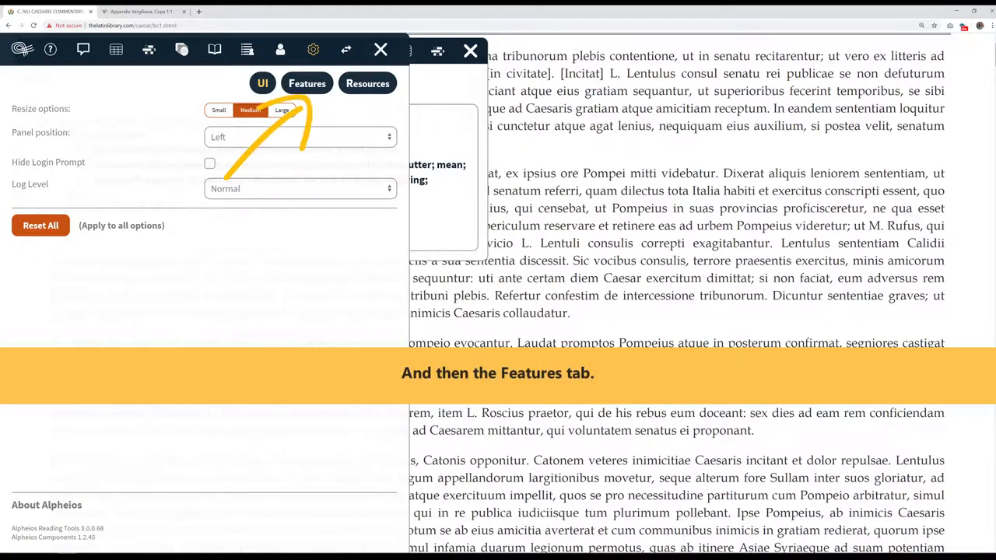
Step: Show the Features settings with Latin word usage examples results-per-author and total-results limits
click(307, 83)
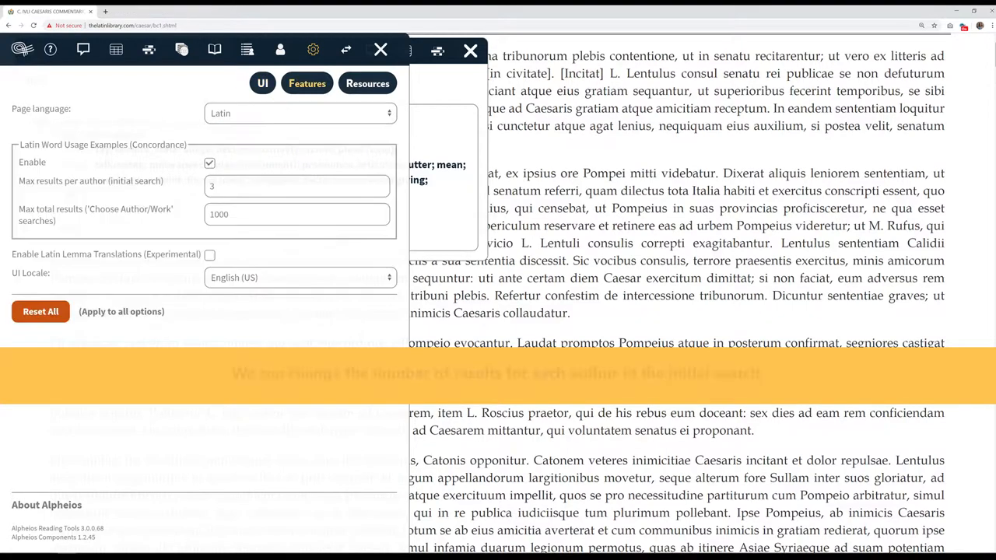